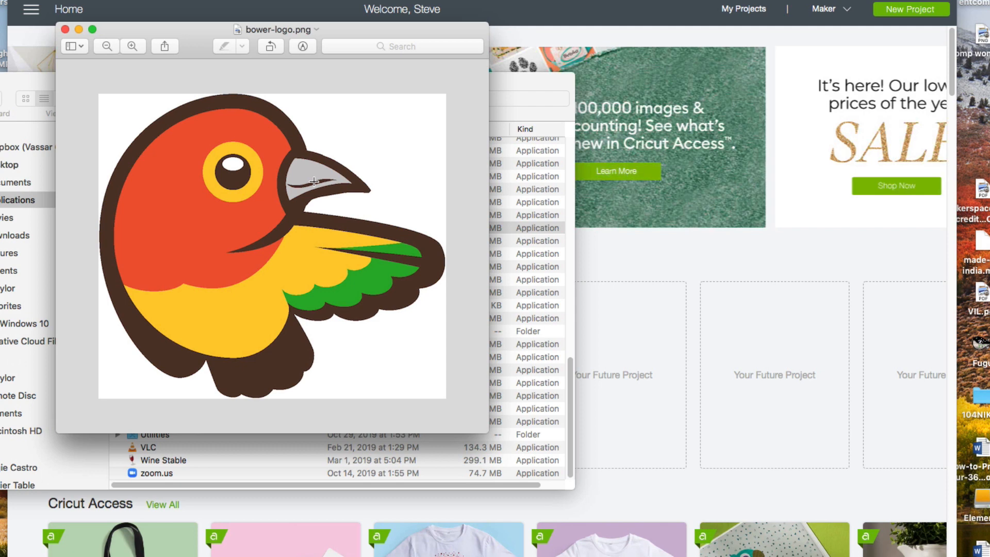
pyautogui.moveTo(805, 253)
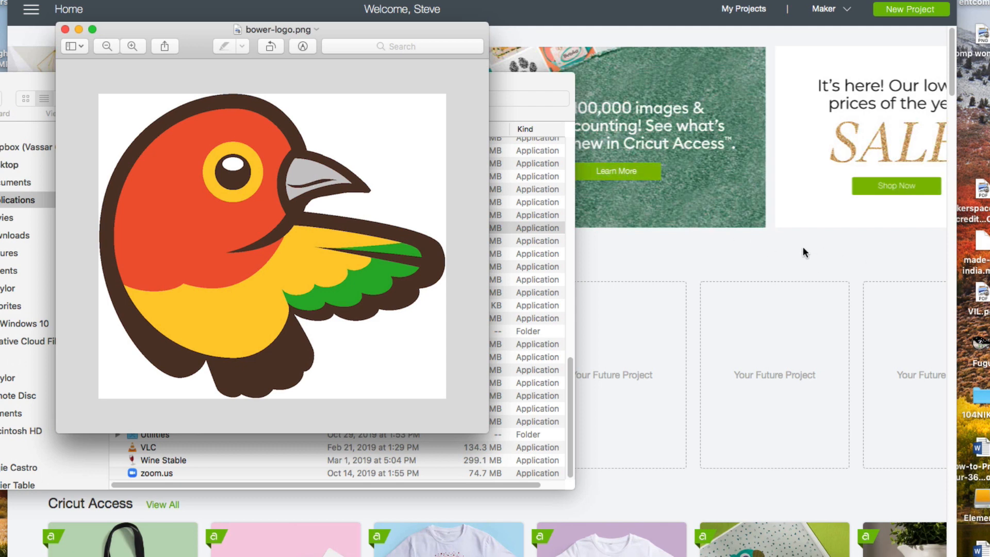
# Close the bower-logo.png Preview window to return to the Cricut Design Space home screen
pyautogui.click(64, 29)
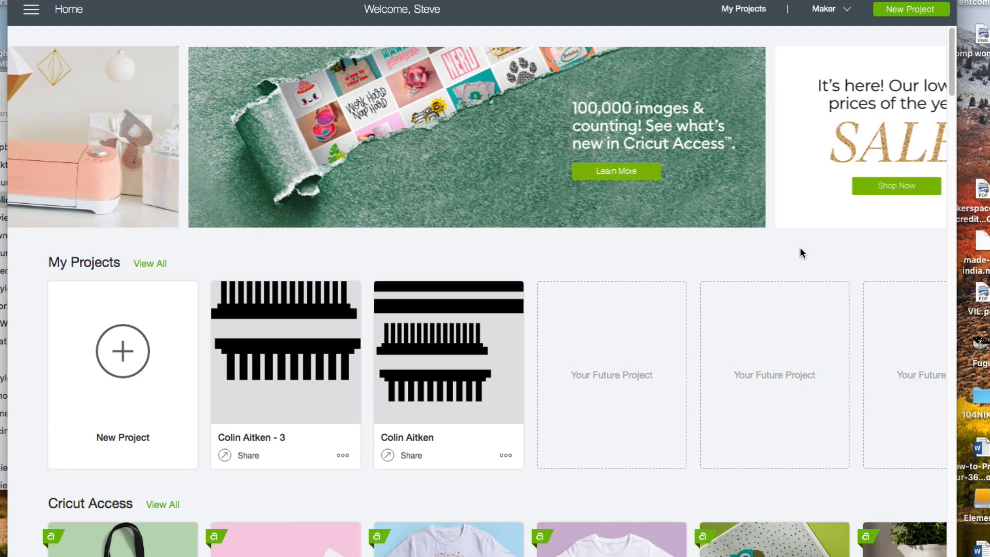
pyautogui.moveTo(906, 11)
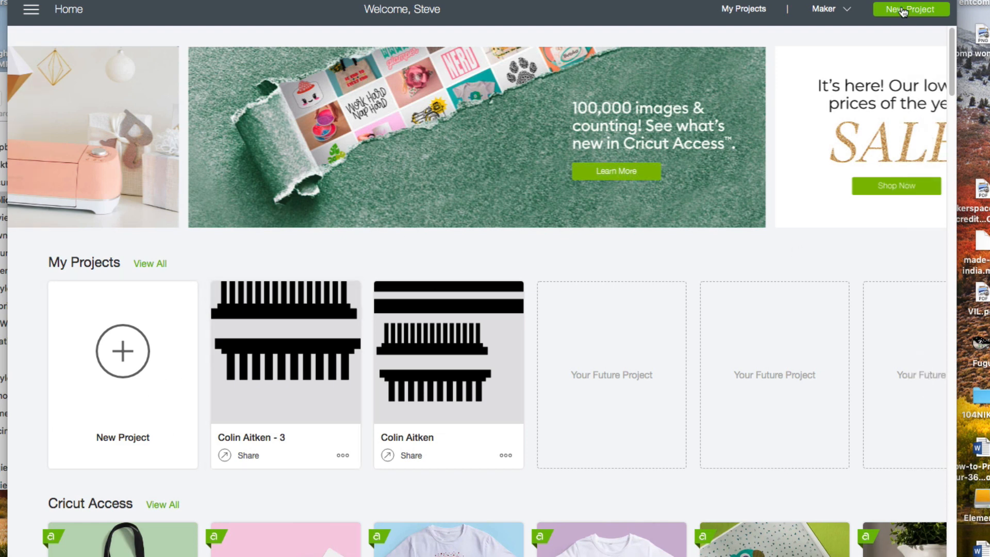
# Start a new blank project and upload bower-logo.png from the computer as an image
pyautogui.click(909, 9)
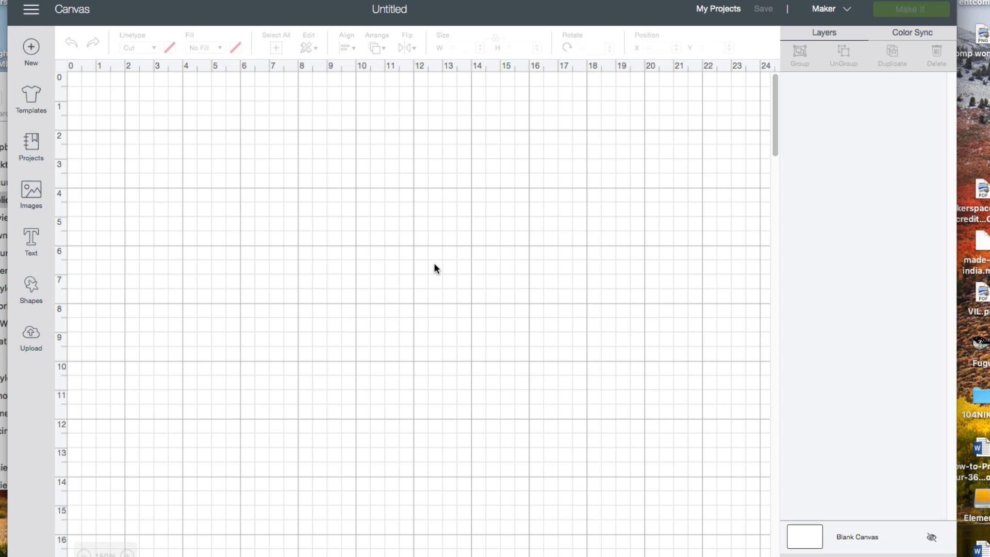
pyautogui.moveTo(31, 333)
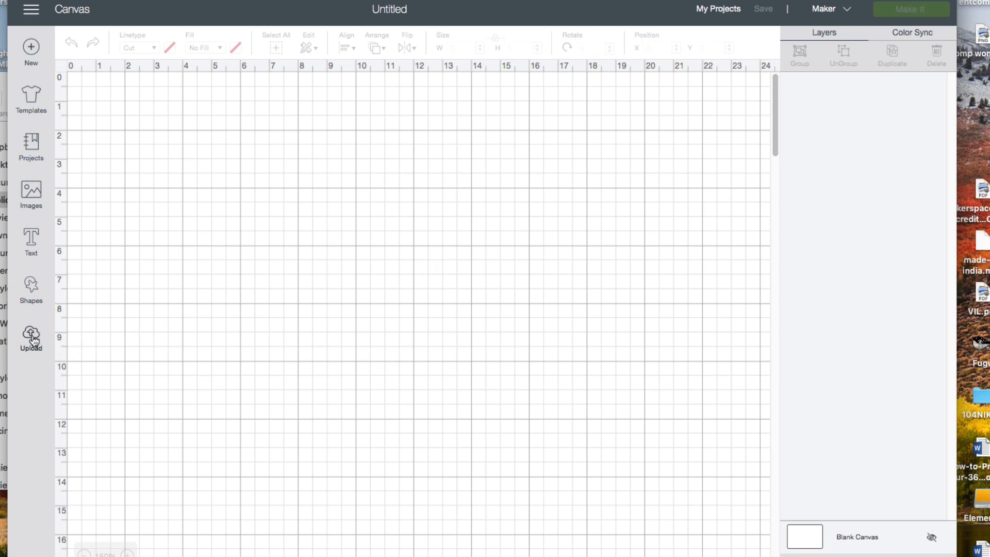
pyautogui.click(30, 334)
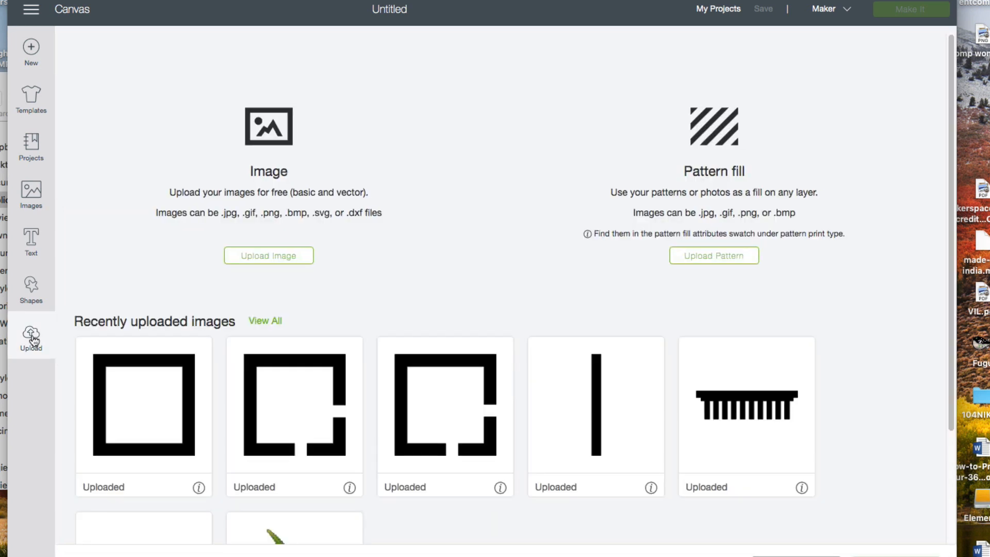
pyautogui.click(268, 256)
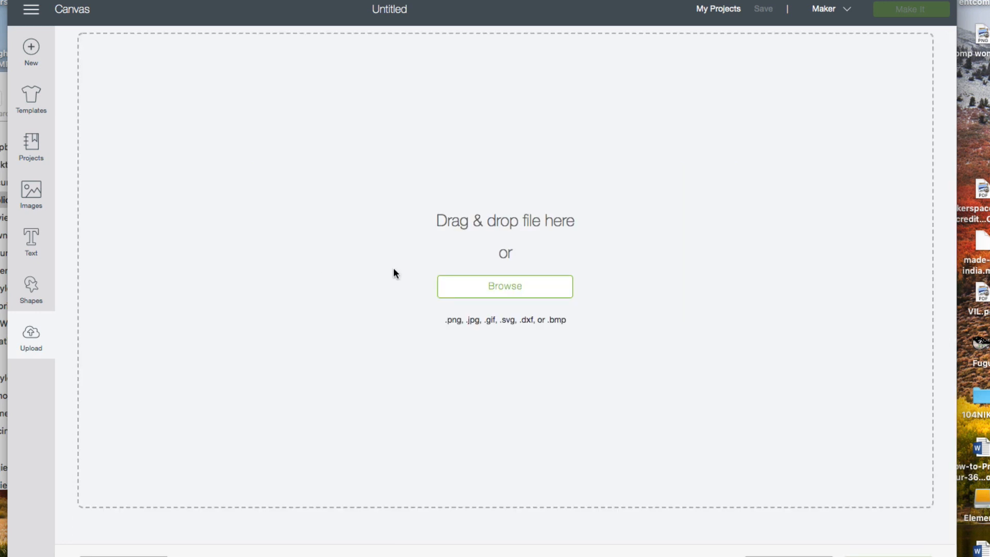
pyautogui.click(504, 286)
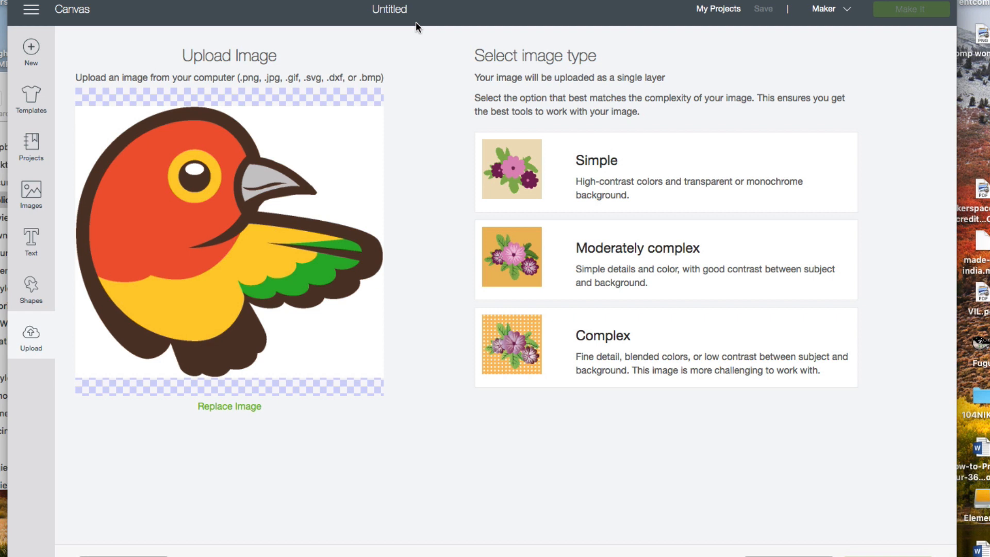
pyautogui.moveTo(412, 30)
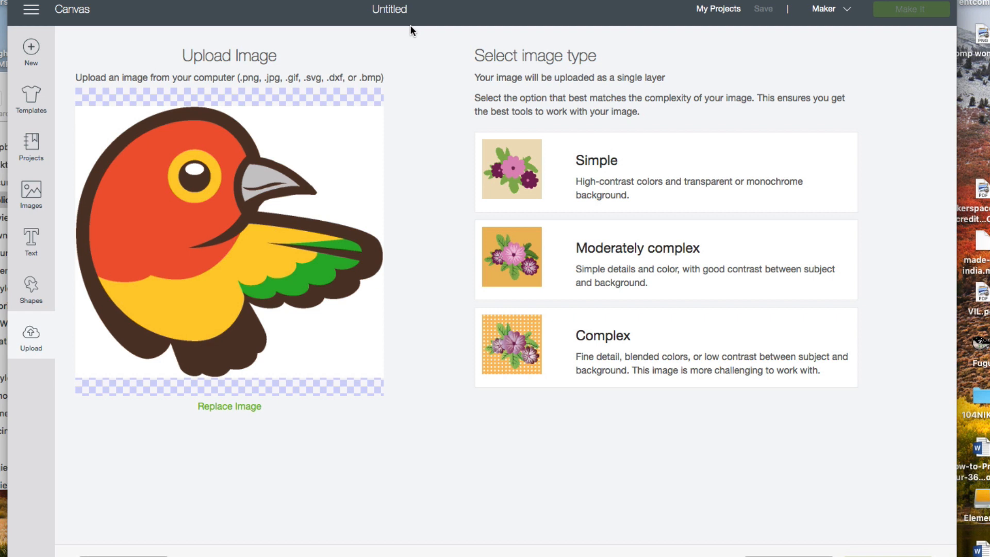
pyautogui.moveTo(680, 185)
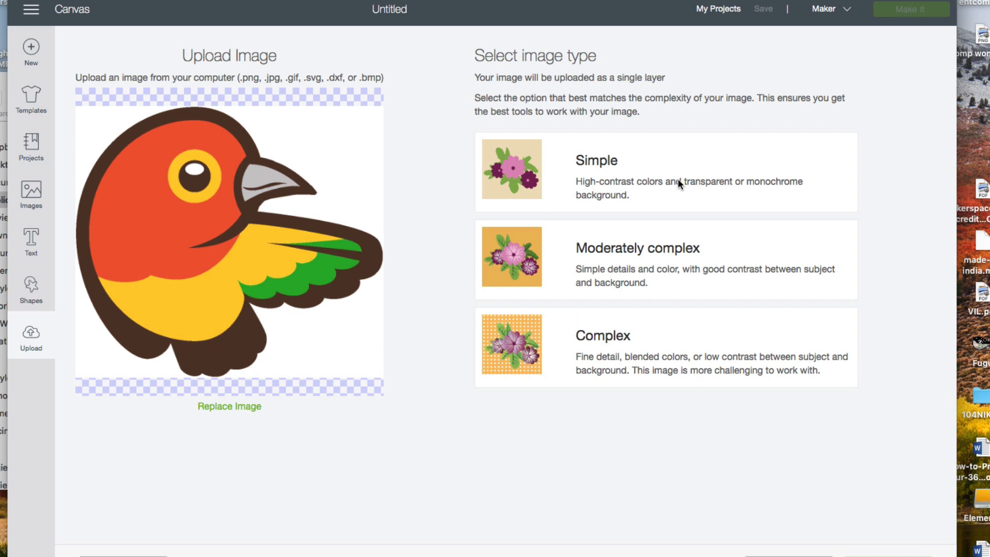
# Classify the uploaded bower-logo as a Simple image
pyautogui.click(665, 172)
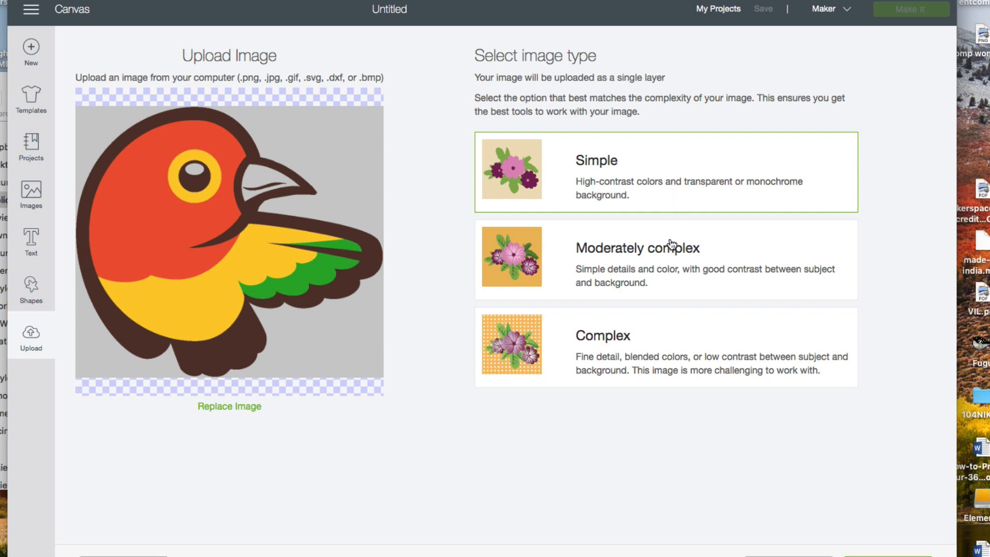
pyautogui.moveTo(685, 340)
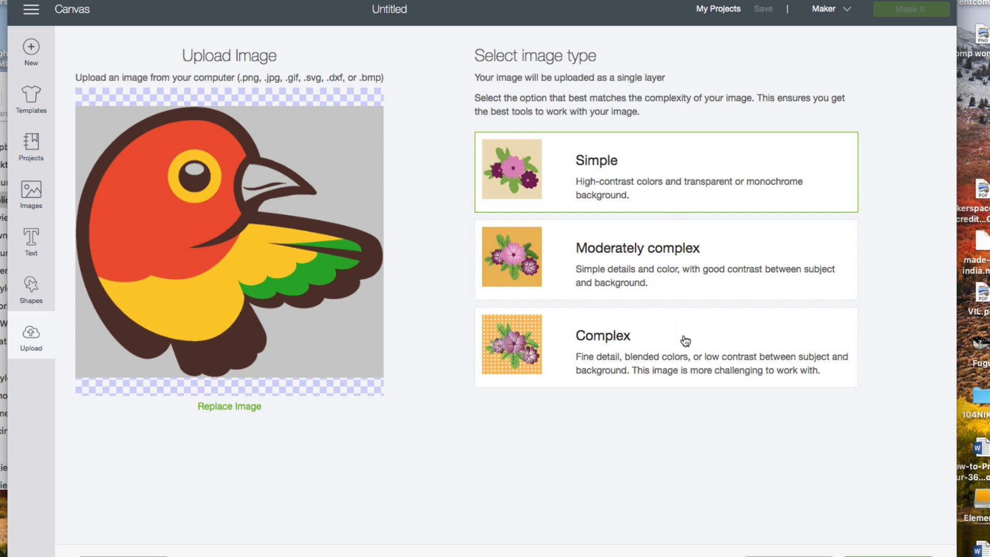
pyautogui.moveTo(685, 341)
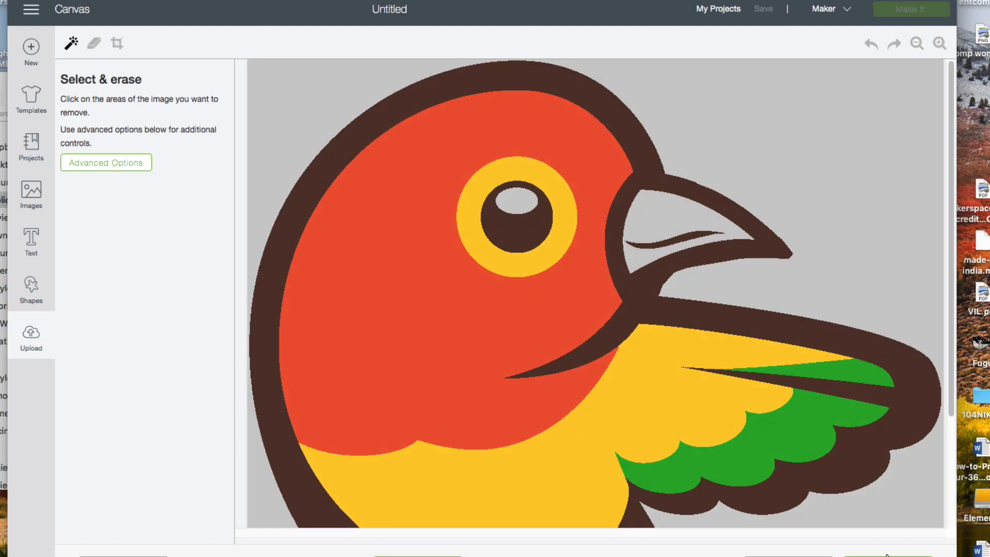
pyautogui.moveTo(916, 43)
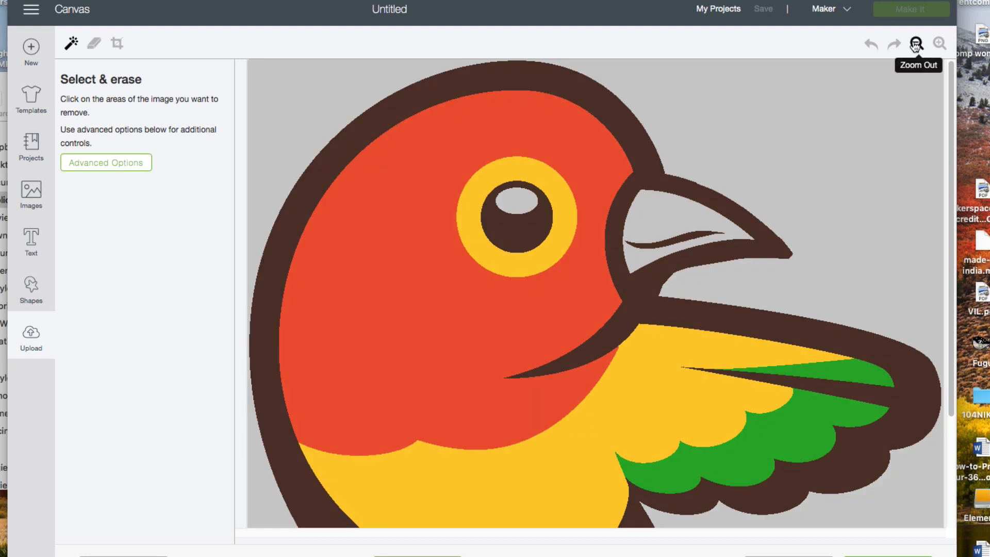
# Erase the red head and green wing areas so only the dark brown outline remains
pyautogui.click(916, 44)
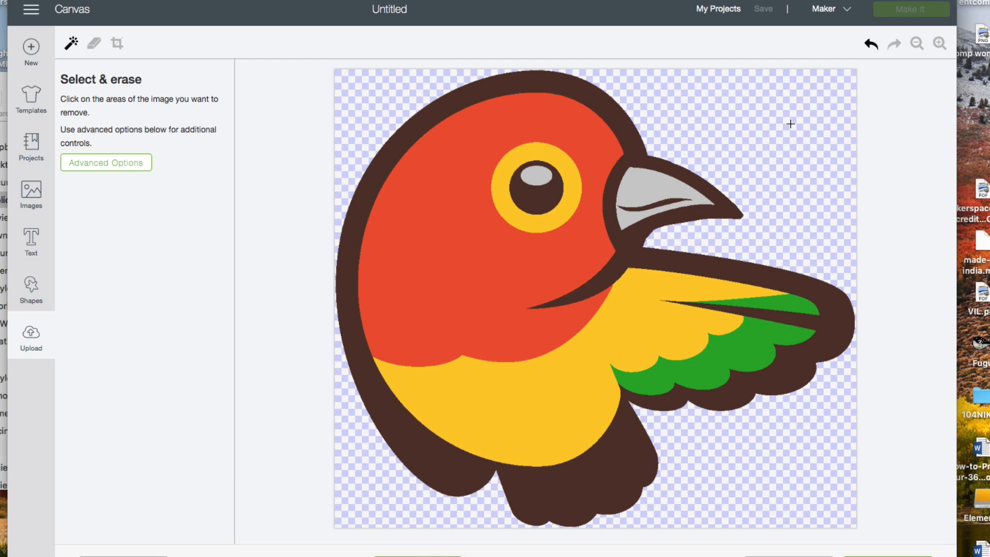
pyautogui.moveTo(468, 130)
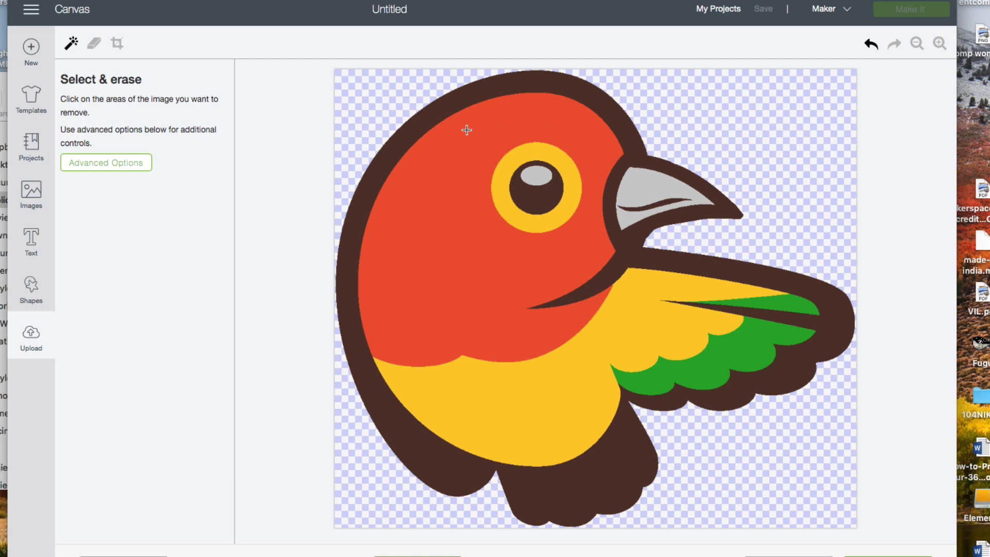
pyautogui.click(467, 129)
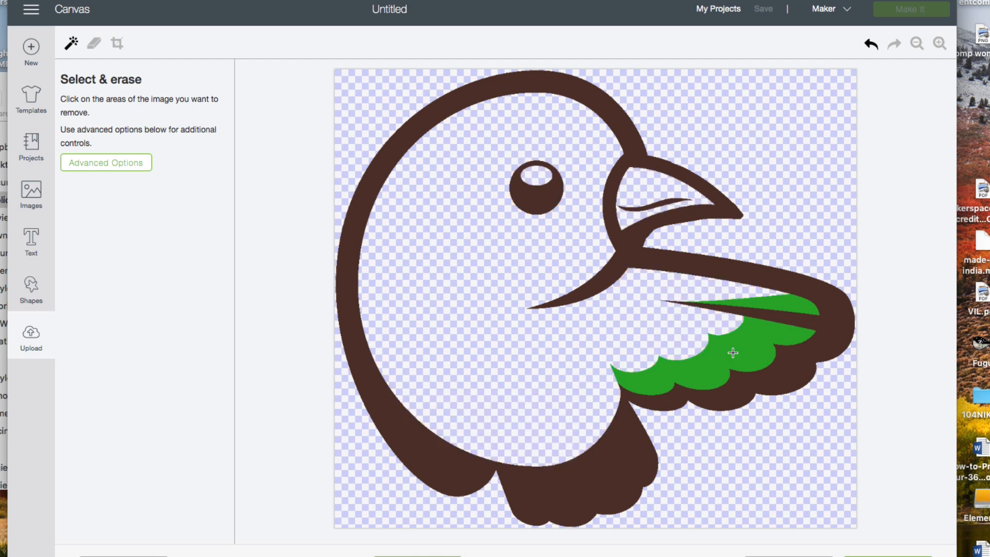
pyautogui.click(732, 354)
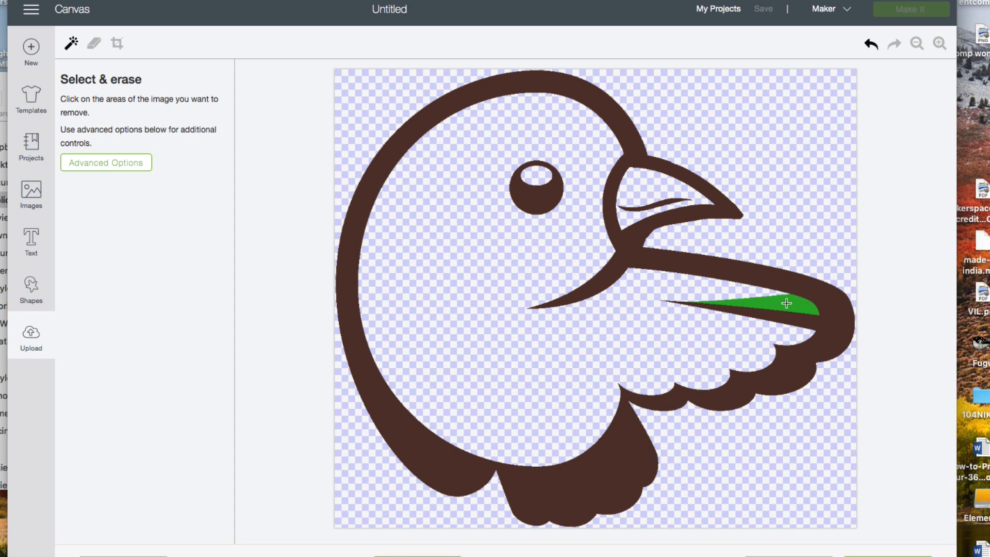
pyautogui.click(786, 305)
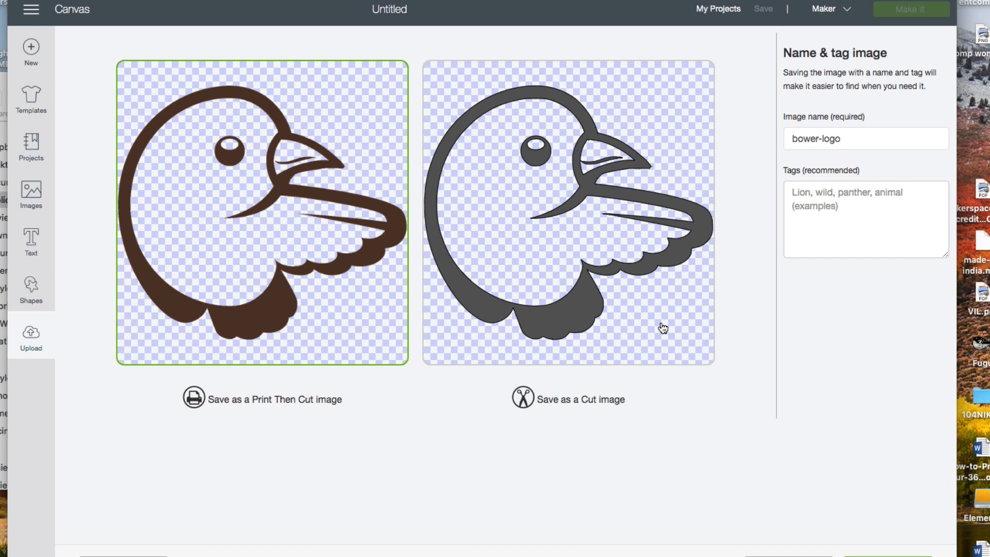
# Save the brown outline as a cut image named bower-logo to the uploads
pyautogui.click(567, 211)
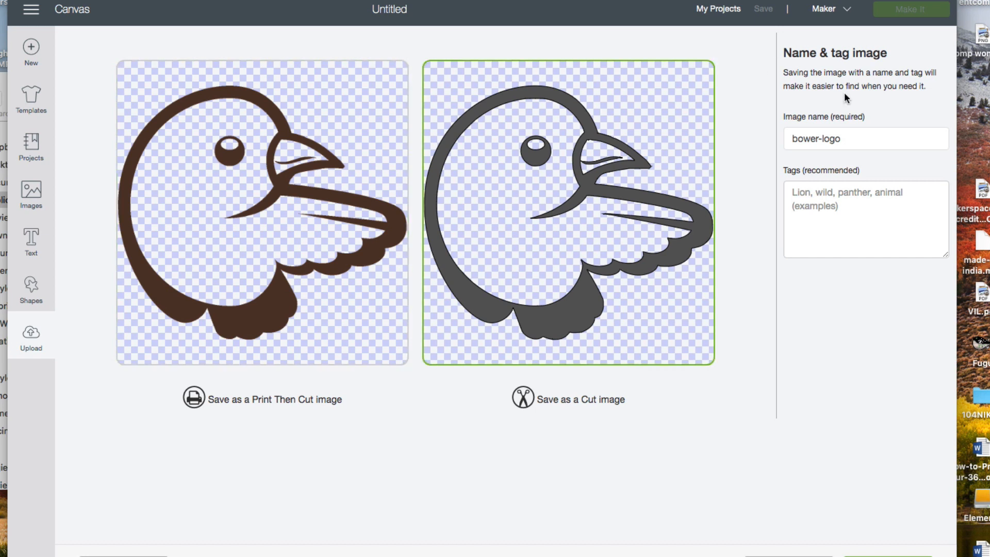
pyautogui.click(865, 138)
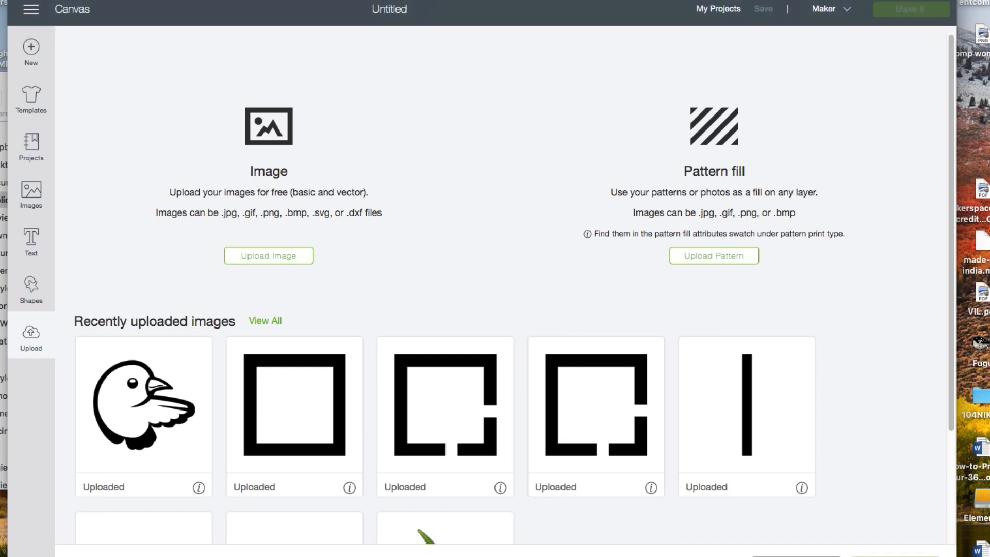
pyautogui.moveTo(757, 478)
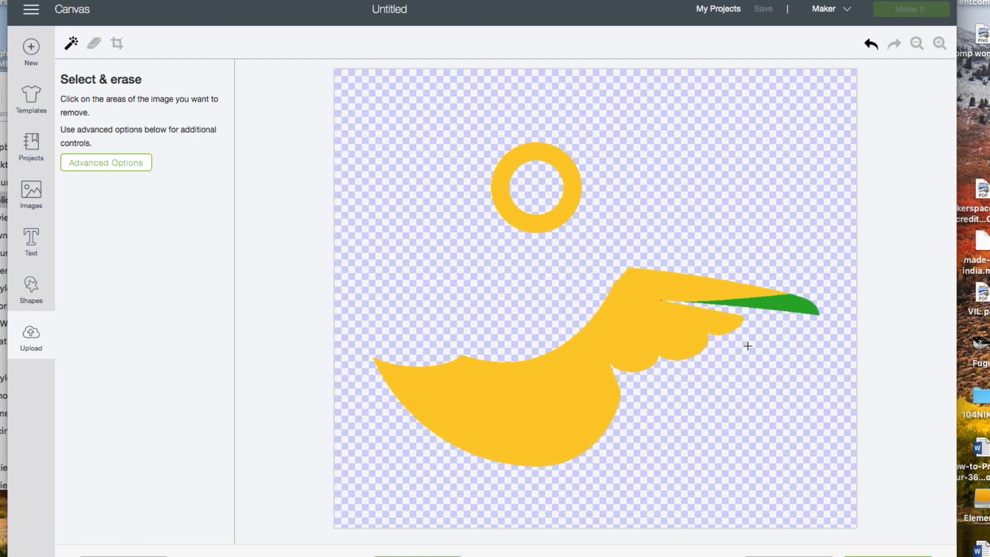
# Erase the green stripe from the re-uploaded logo's yellow layer
pyautogui.click(758, 306)
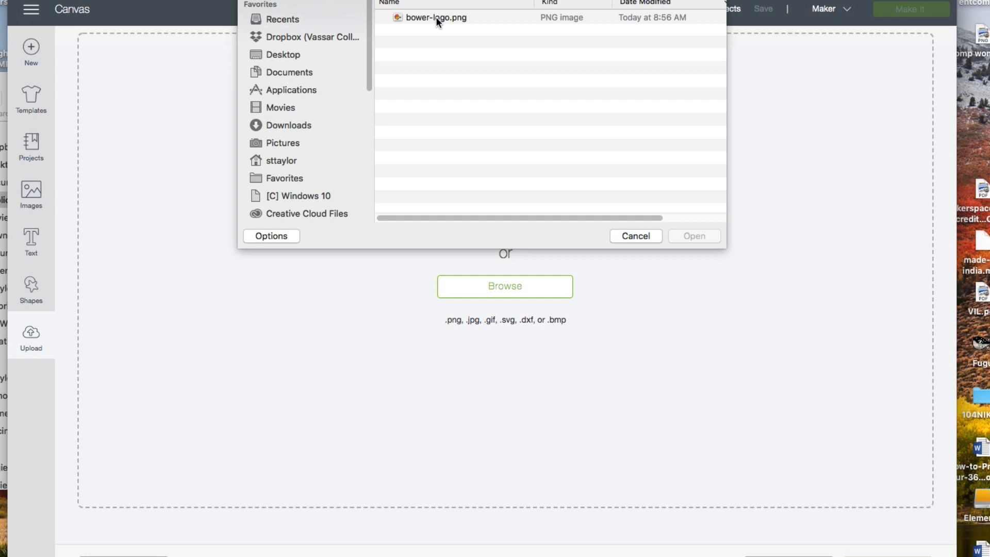
# Upload bower-logo.png again, isolate the green wing stripe and save it as a cut image
pyautogui.doubleClick(434, 17)
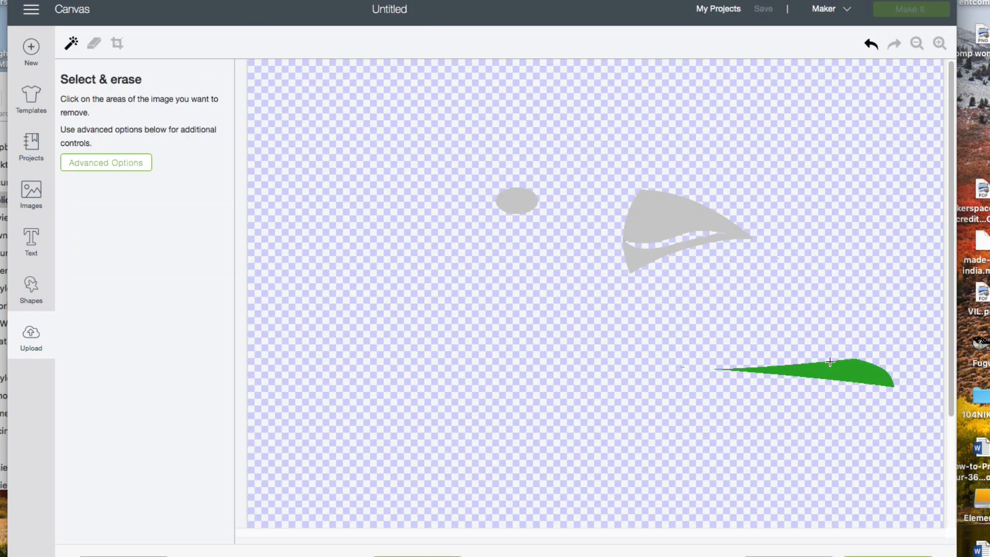
pyautogui.click(829, 362)
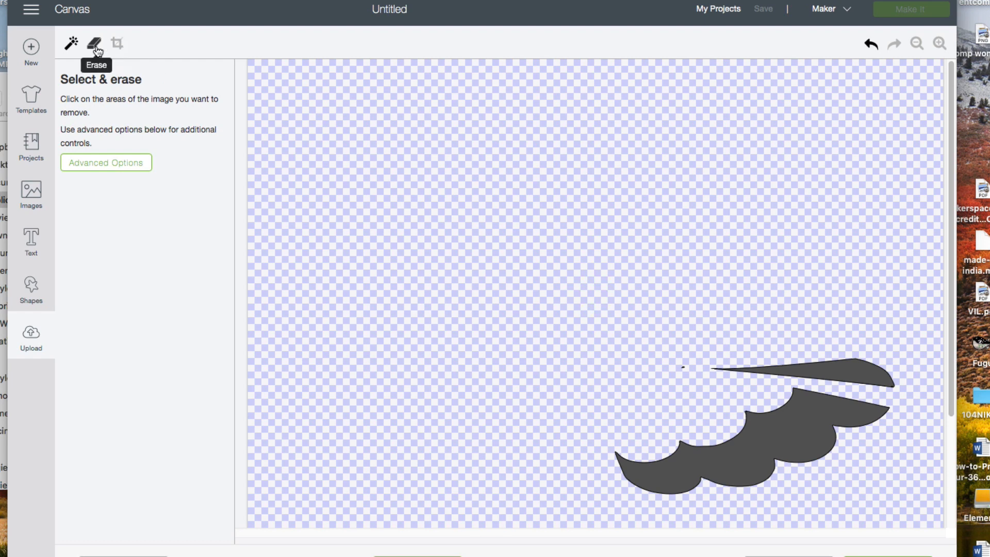
pyautogui.click(91, 43)
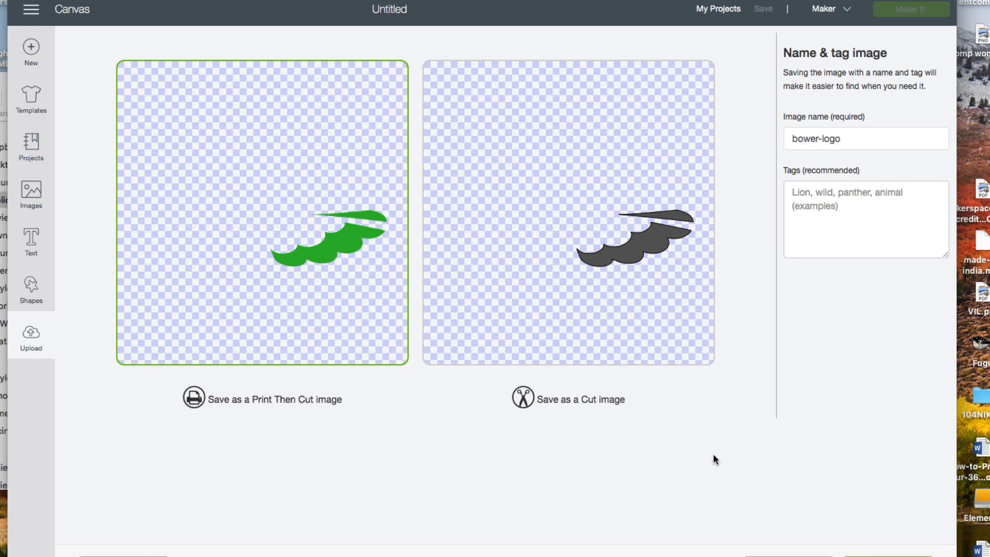
pyautogui.click(30, 331)
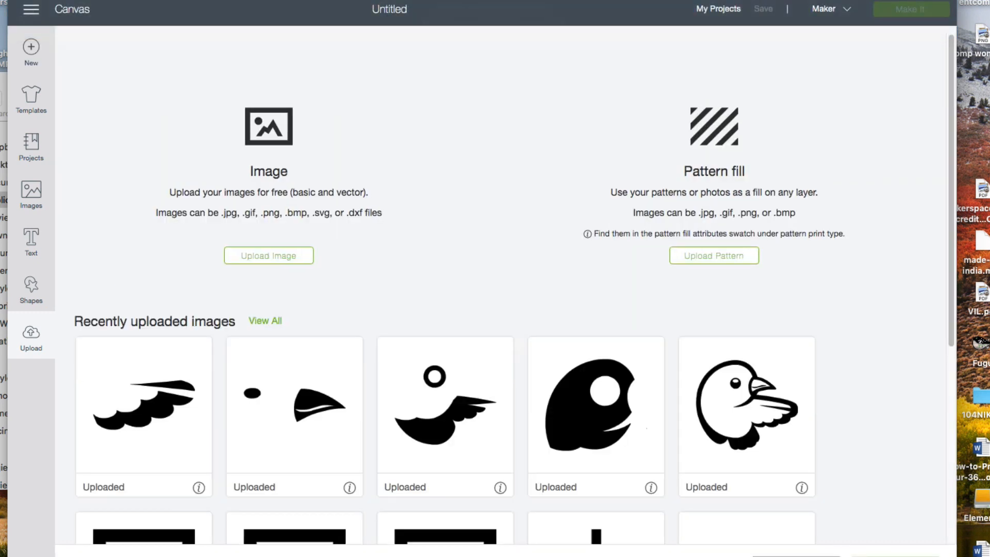
pyautogui.moveTo(215, 365)
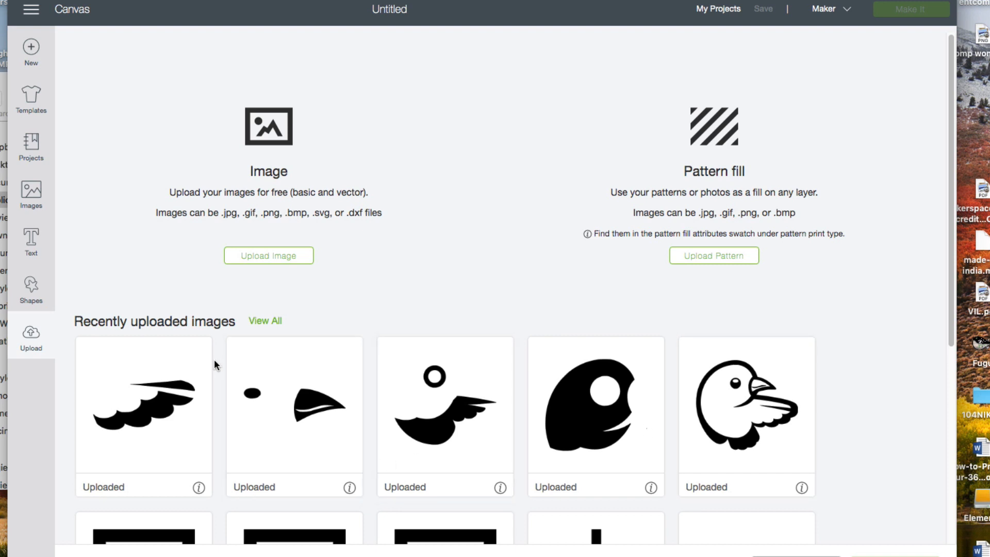
pyautogui.moveTo(178, 359)
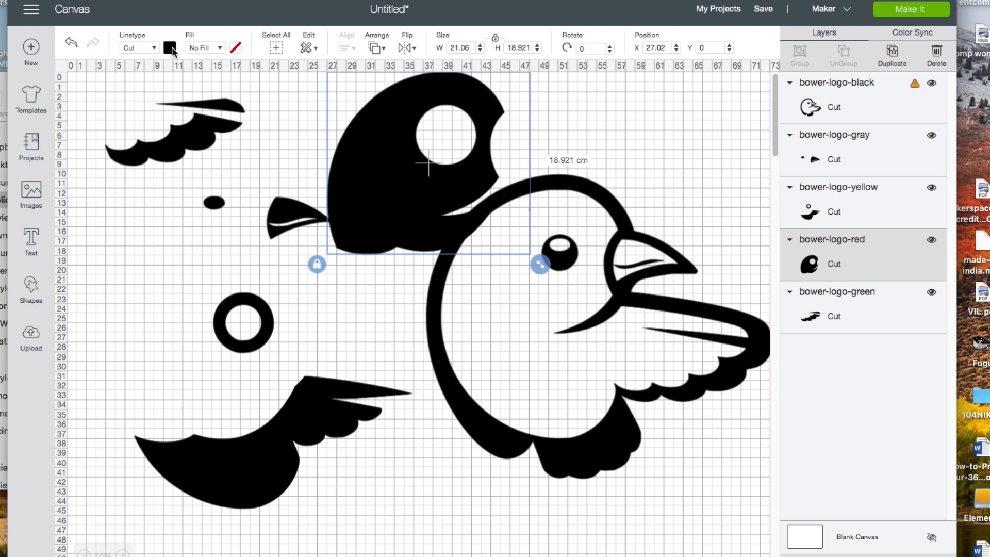
# Color the head piece red, the ring and wing piece yellow, and the beak and dot piece gray
pyautogui.click(200, 48)
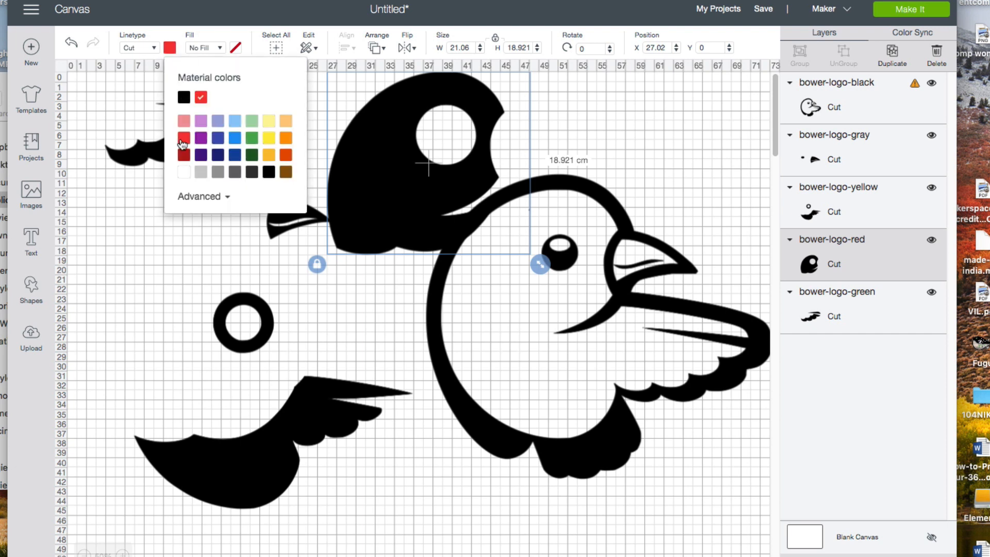
pyautogui.click(183, 138)
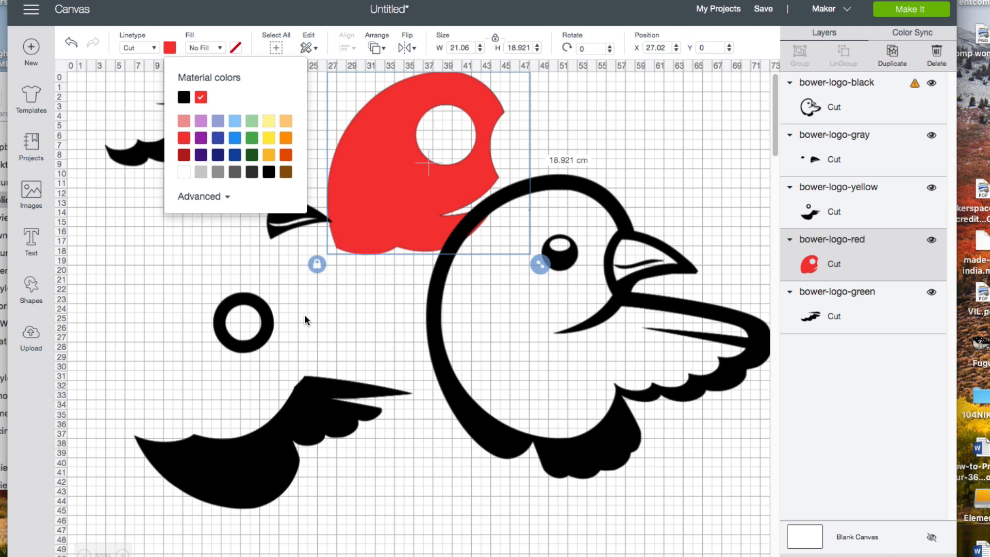
pyautogui.moveTo(309, 429)
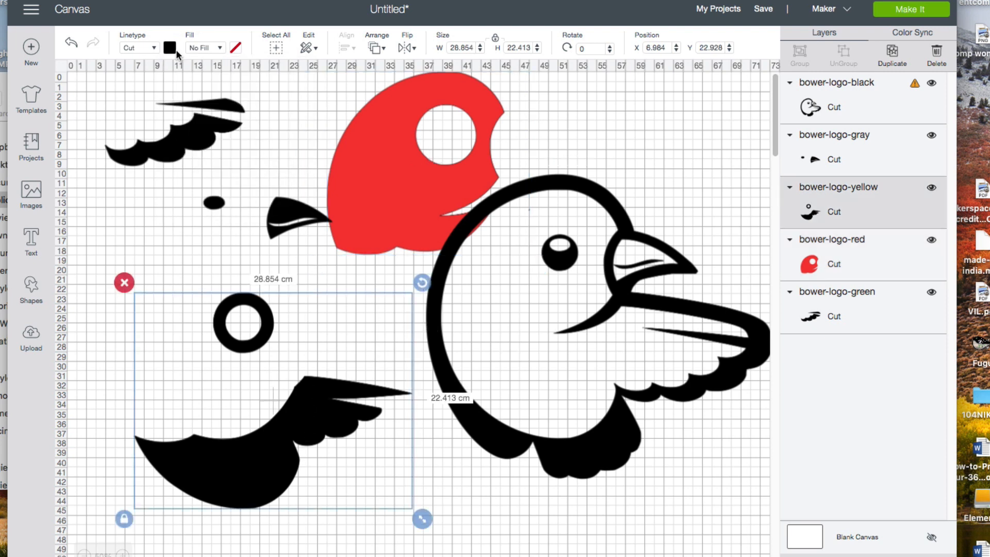
pyautogui.click(168, 47)
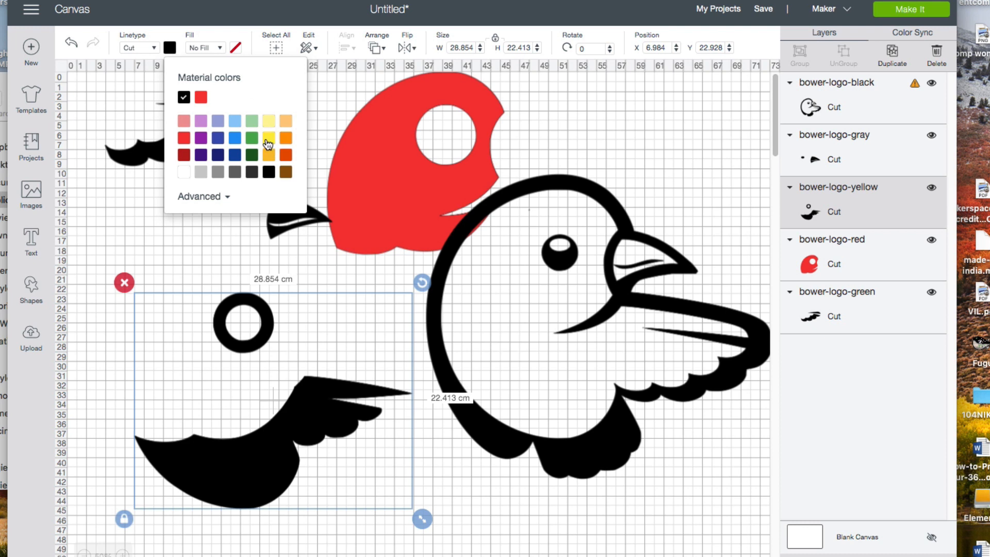
pyautogui.click(217, 97)
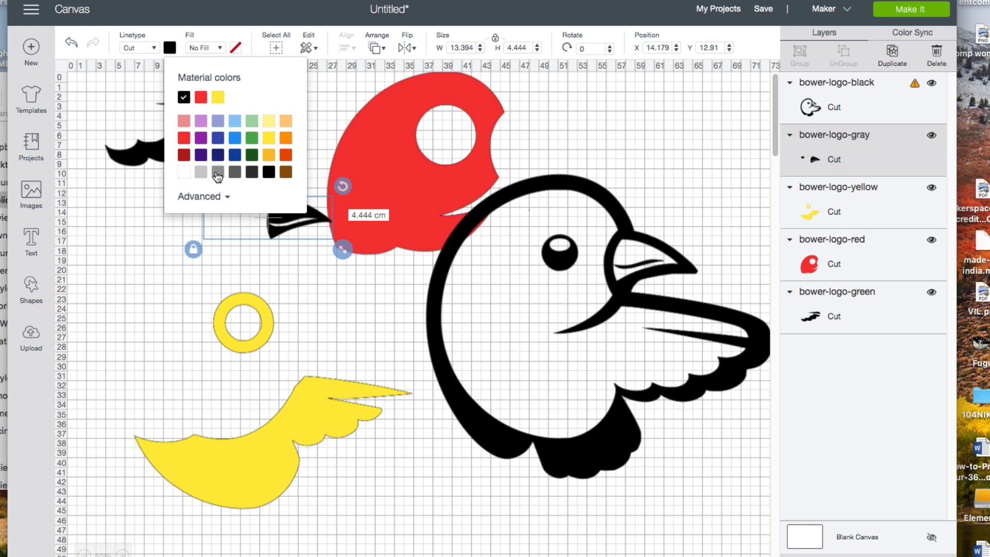
pyautogui.click(235, 97)
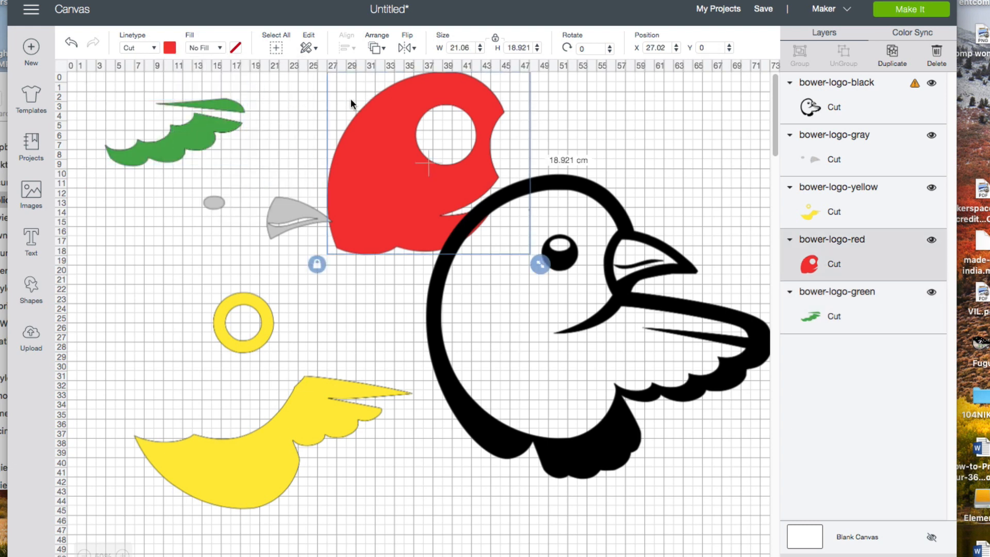
pyautogui.moveTo(343, 107)
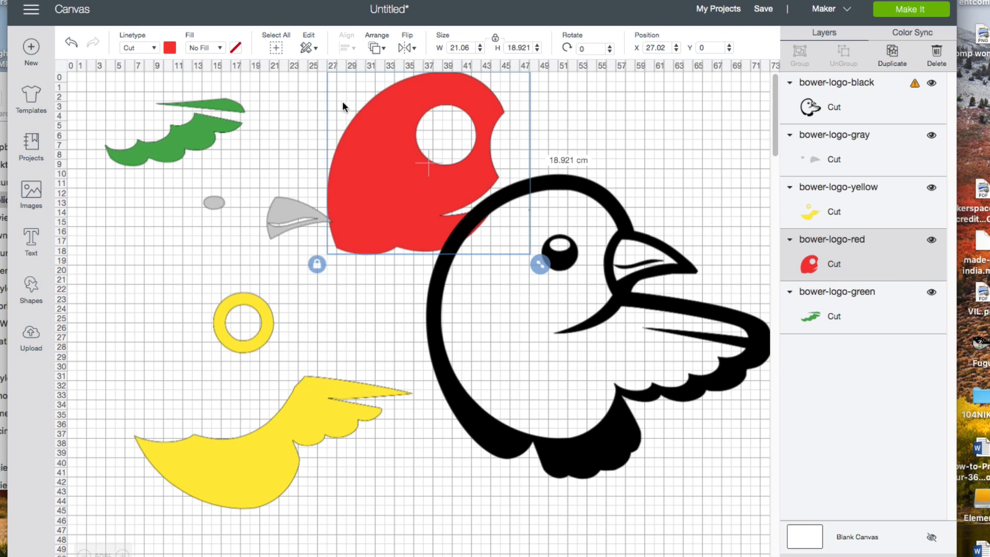
pyautogui.moveTo(376, 178)
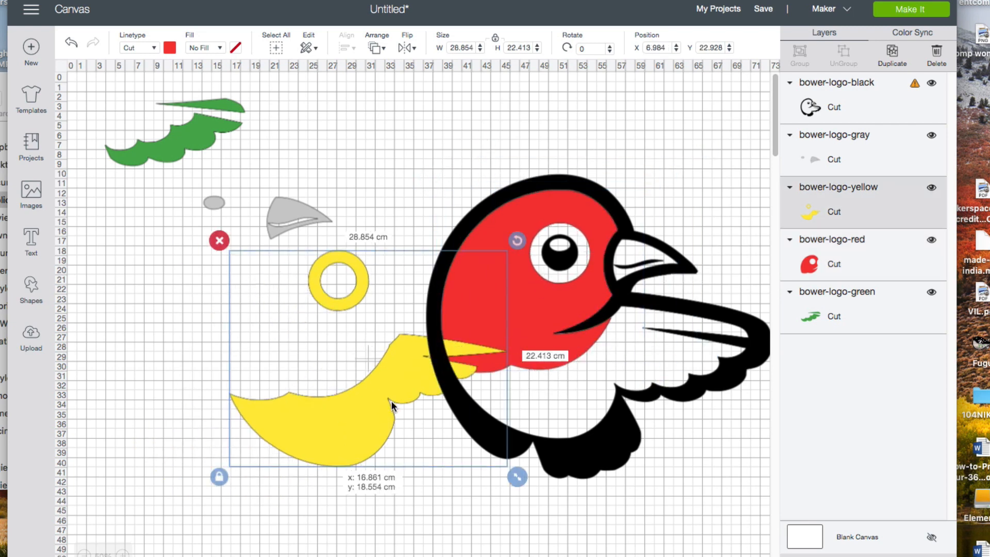
# Drag the yellow ring and wing onto the black outline and deselect after placing the pieces
pyautogui.moveTo(392, 404); pyautogui.dragTo(574, 381)
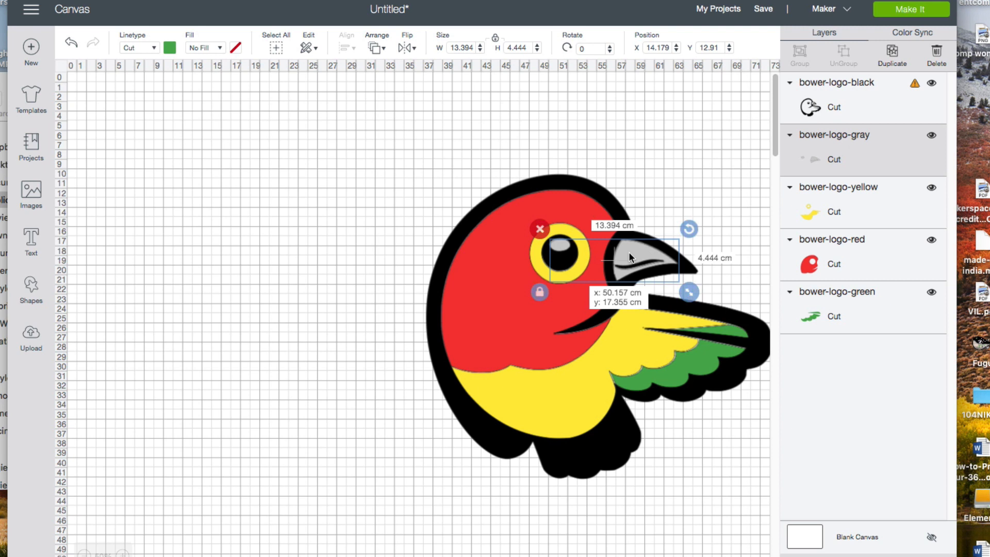
pyautogui.click(310, 165)
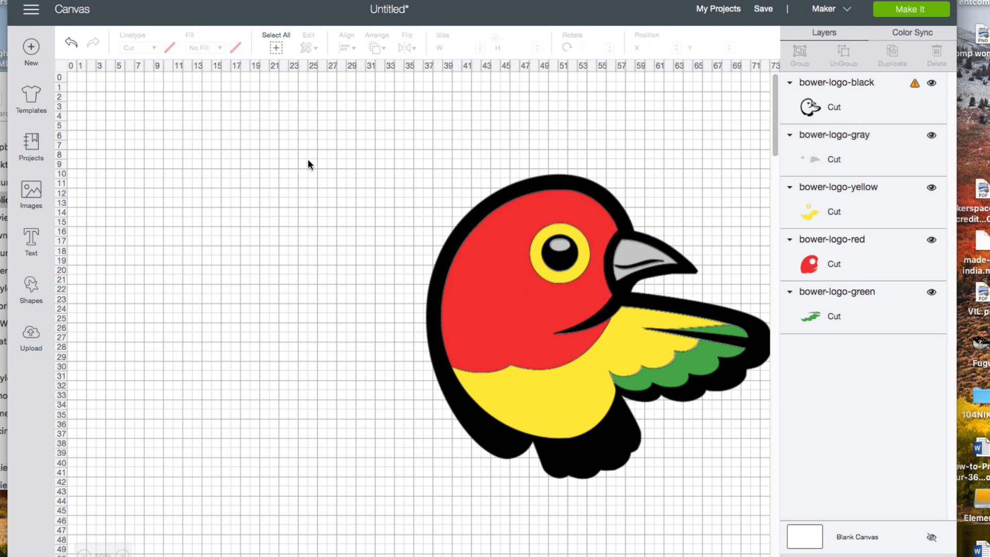
# Select the whole bird, scale it to about 7.7 × 6.7 cm and move it into the top-left corner
pyautogui.click(568, 315)
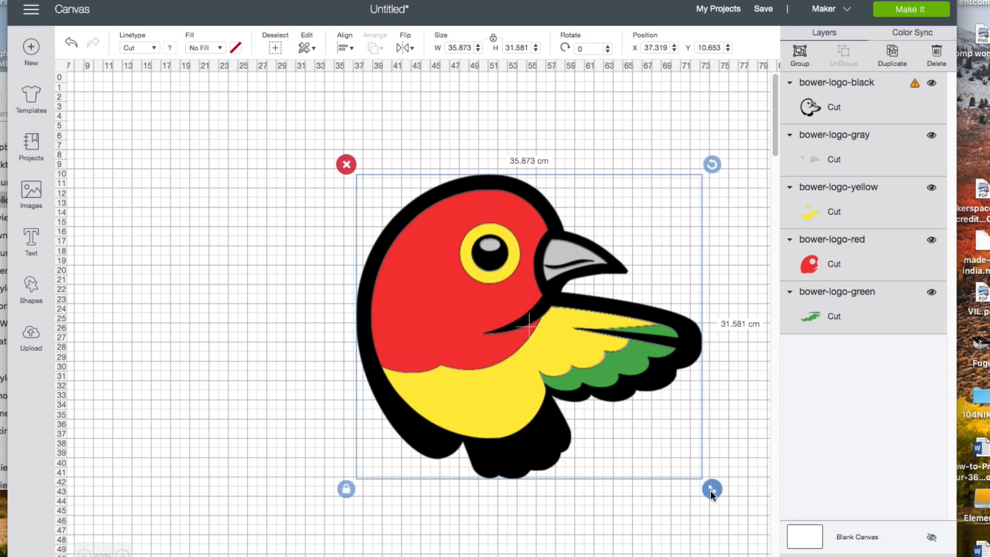
pyautogui.moveTo(713, 487); pyautogui.dragTo(525, 325)
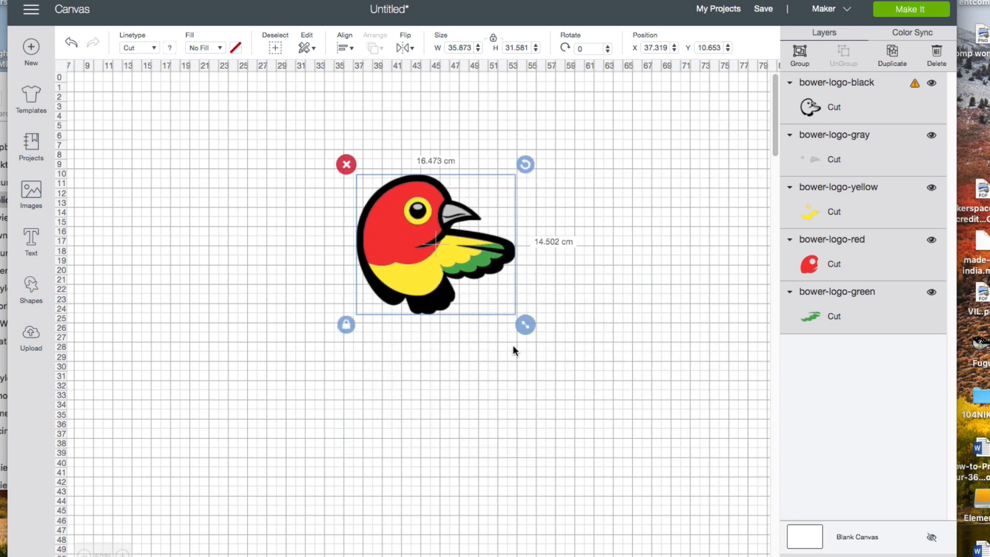
pyautogui.moveTo(525, 324); pyautogui.dragTo(440, 250)
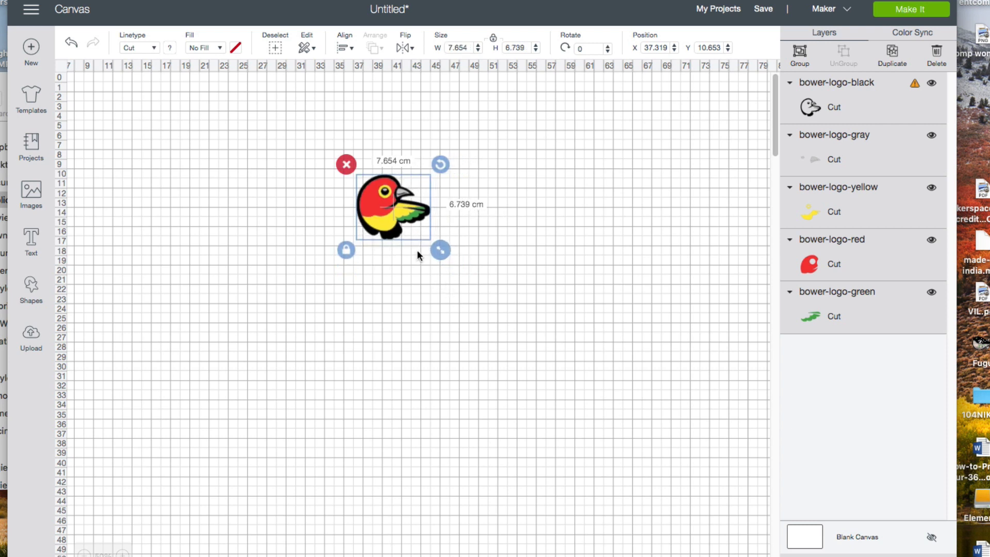
pyautogui.moveTo(391, 205); pyautogui.dragTo(145, 130)
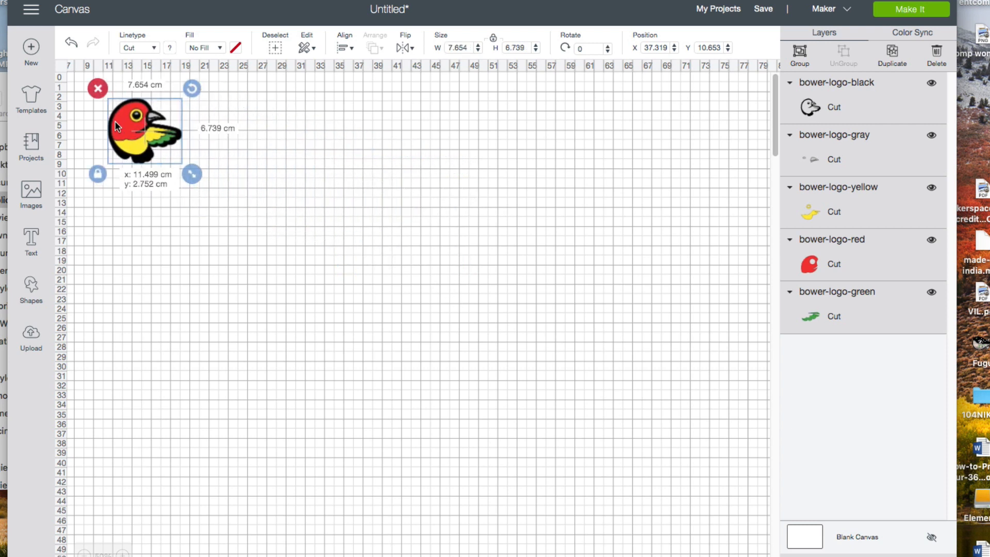
pyautogui.moveTo(145, 130); pyautogui.dragTo(117, 117)
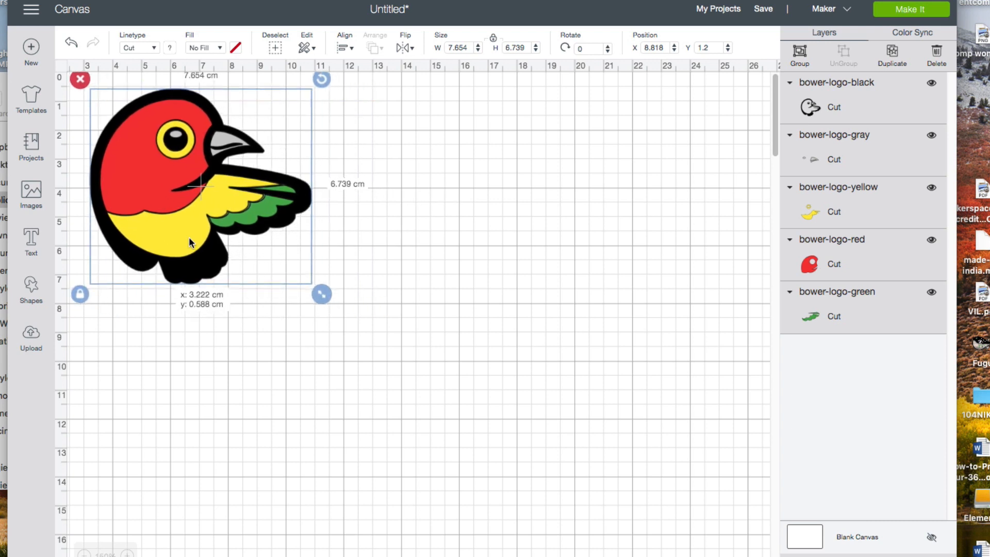
pyautogui.click(396, 263)
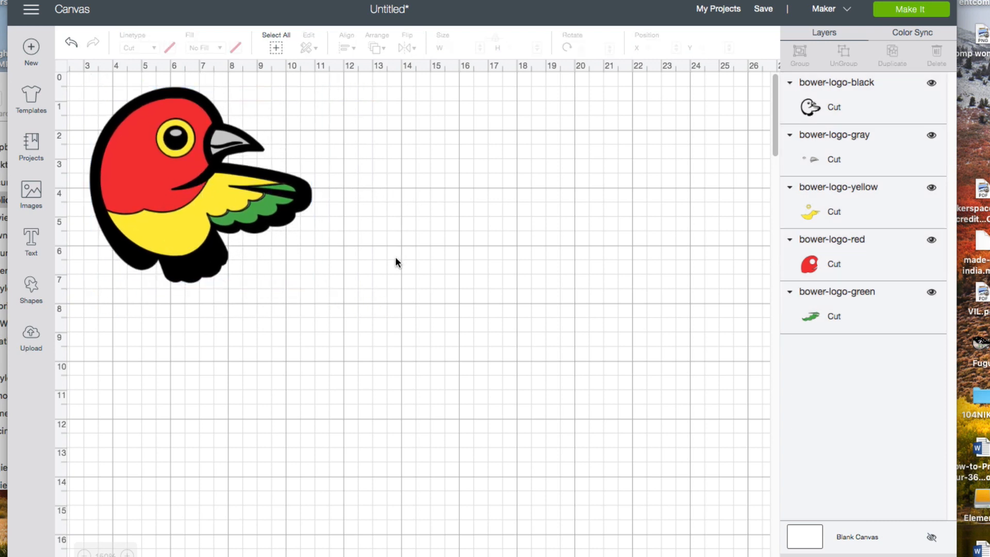
# Save the design as a project named 'Bird'
pyautogui.click(763, 10)
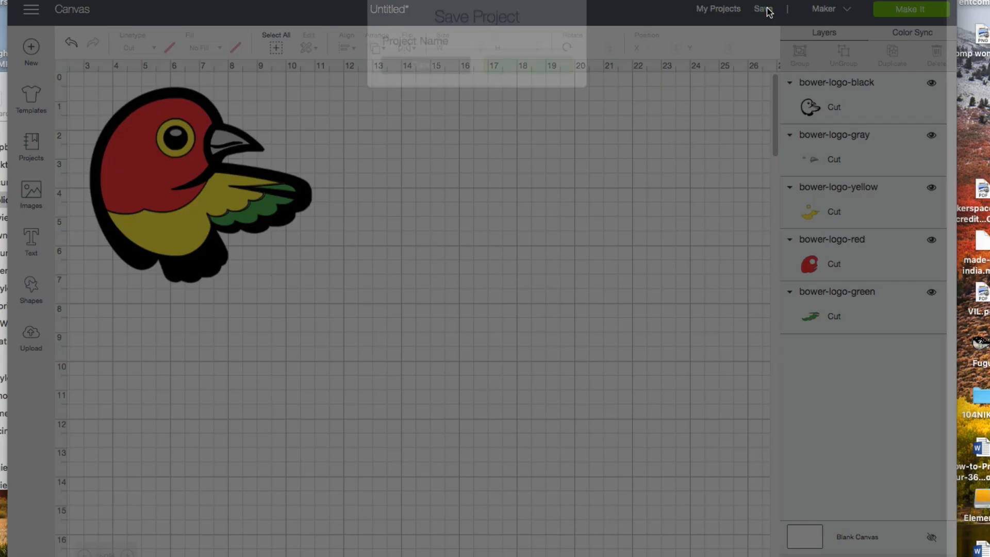
pyautogui.write('B')
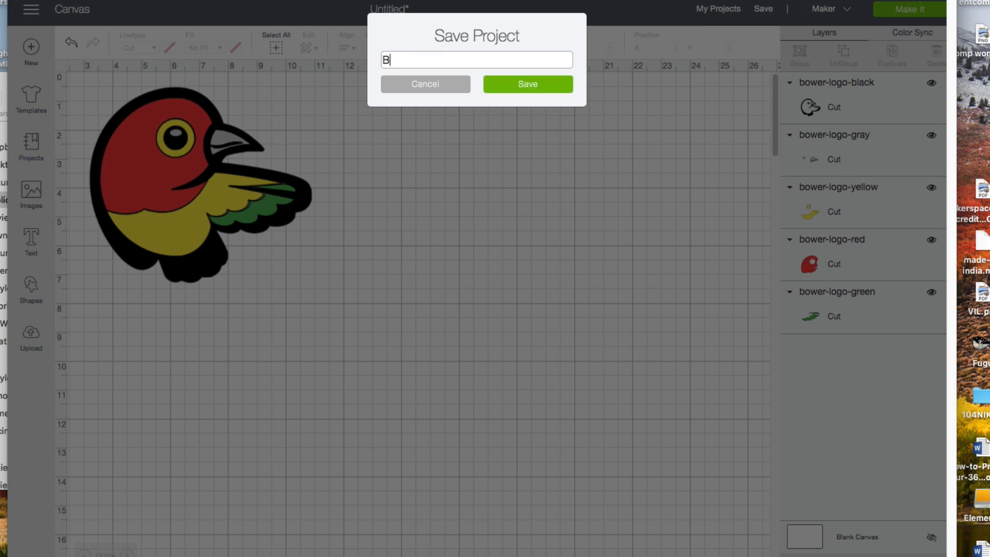
pyautogui.write('ird')
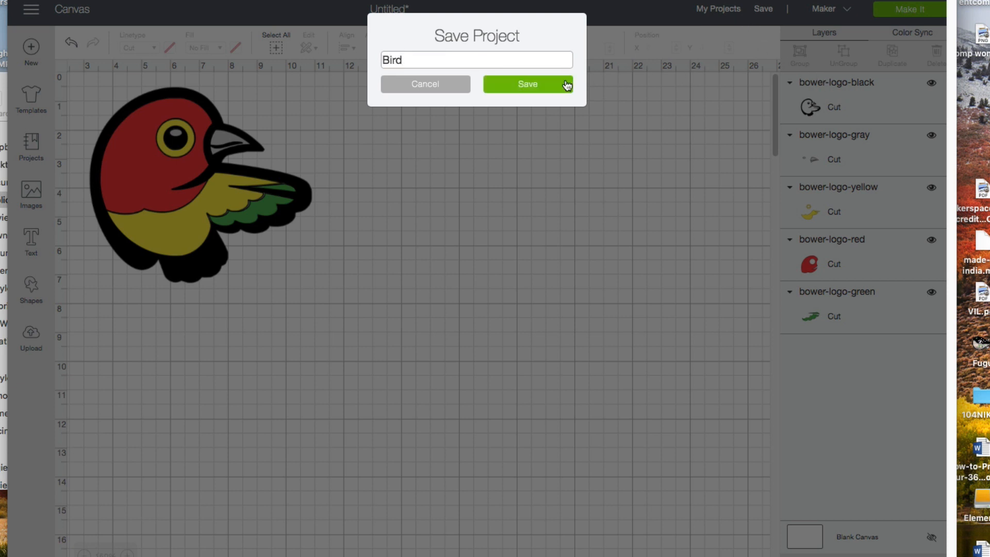
pyautogui.click(527, 83)
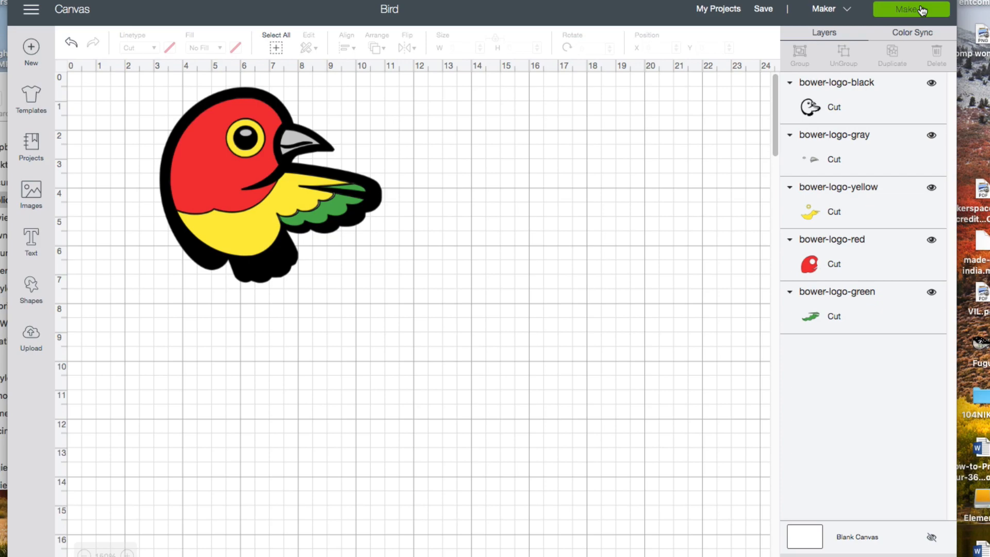
# Send the Bird project to Make It, splitting it across five colour mats
pyautogui.click(909, 9)
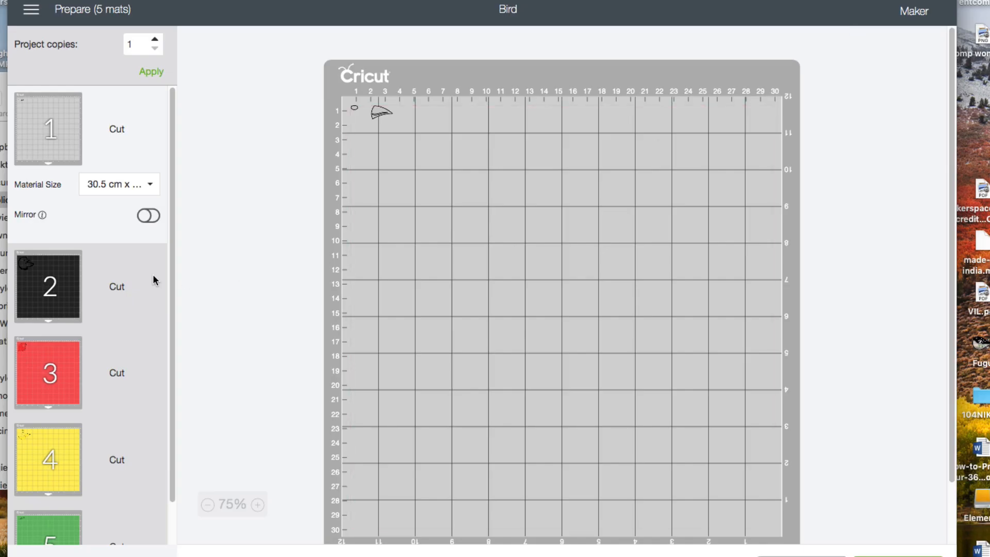
pyautogui.moveTo(61, 302)
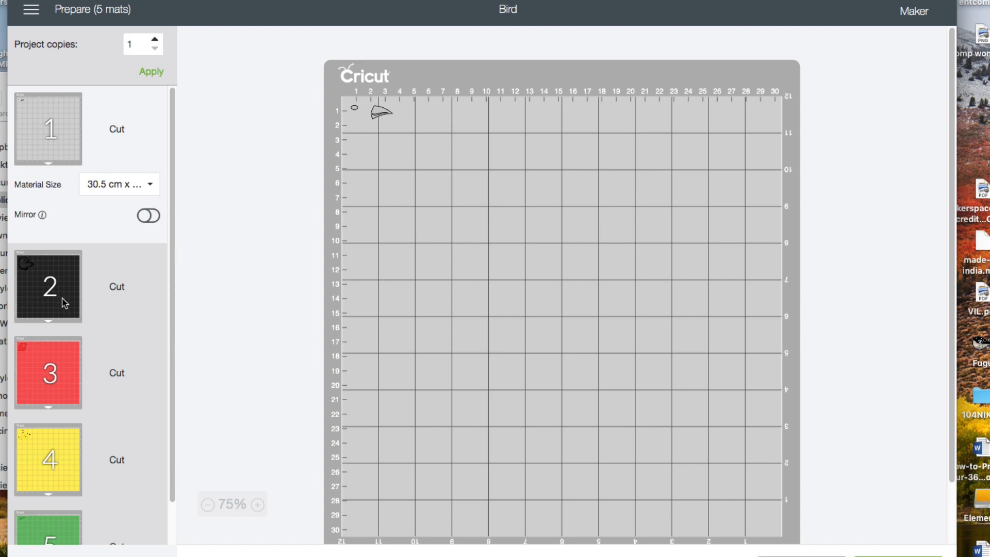